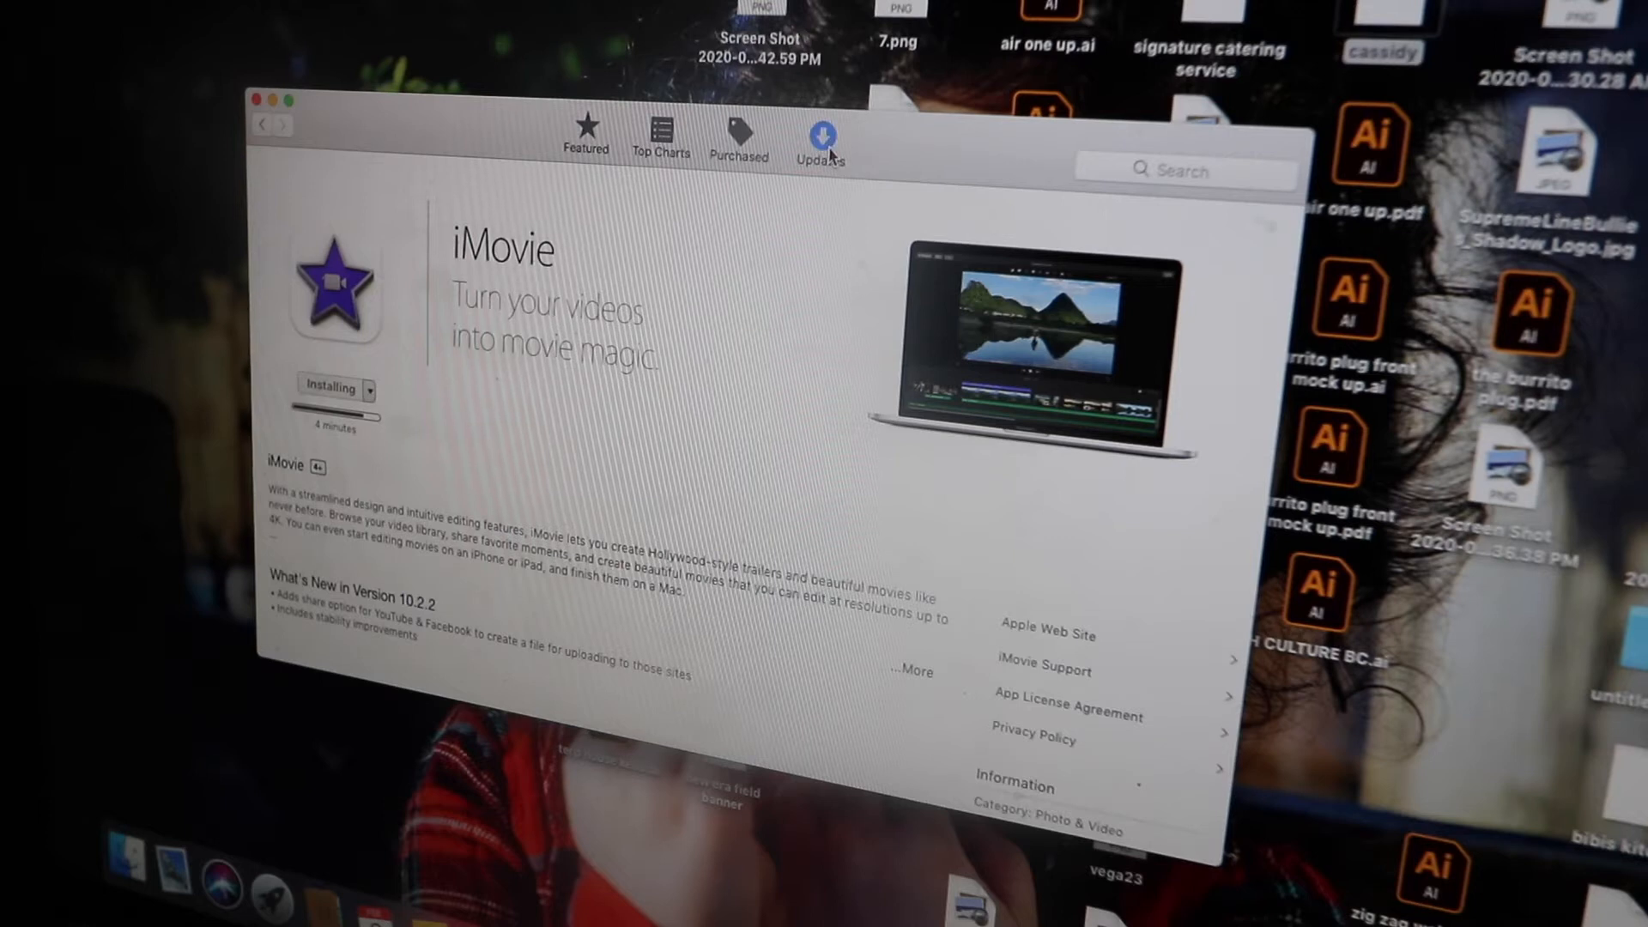
# Go to the Updates page listing the incompatible and security updates.
pyautogui.click(820, 136)
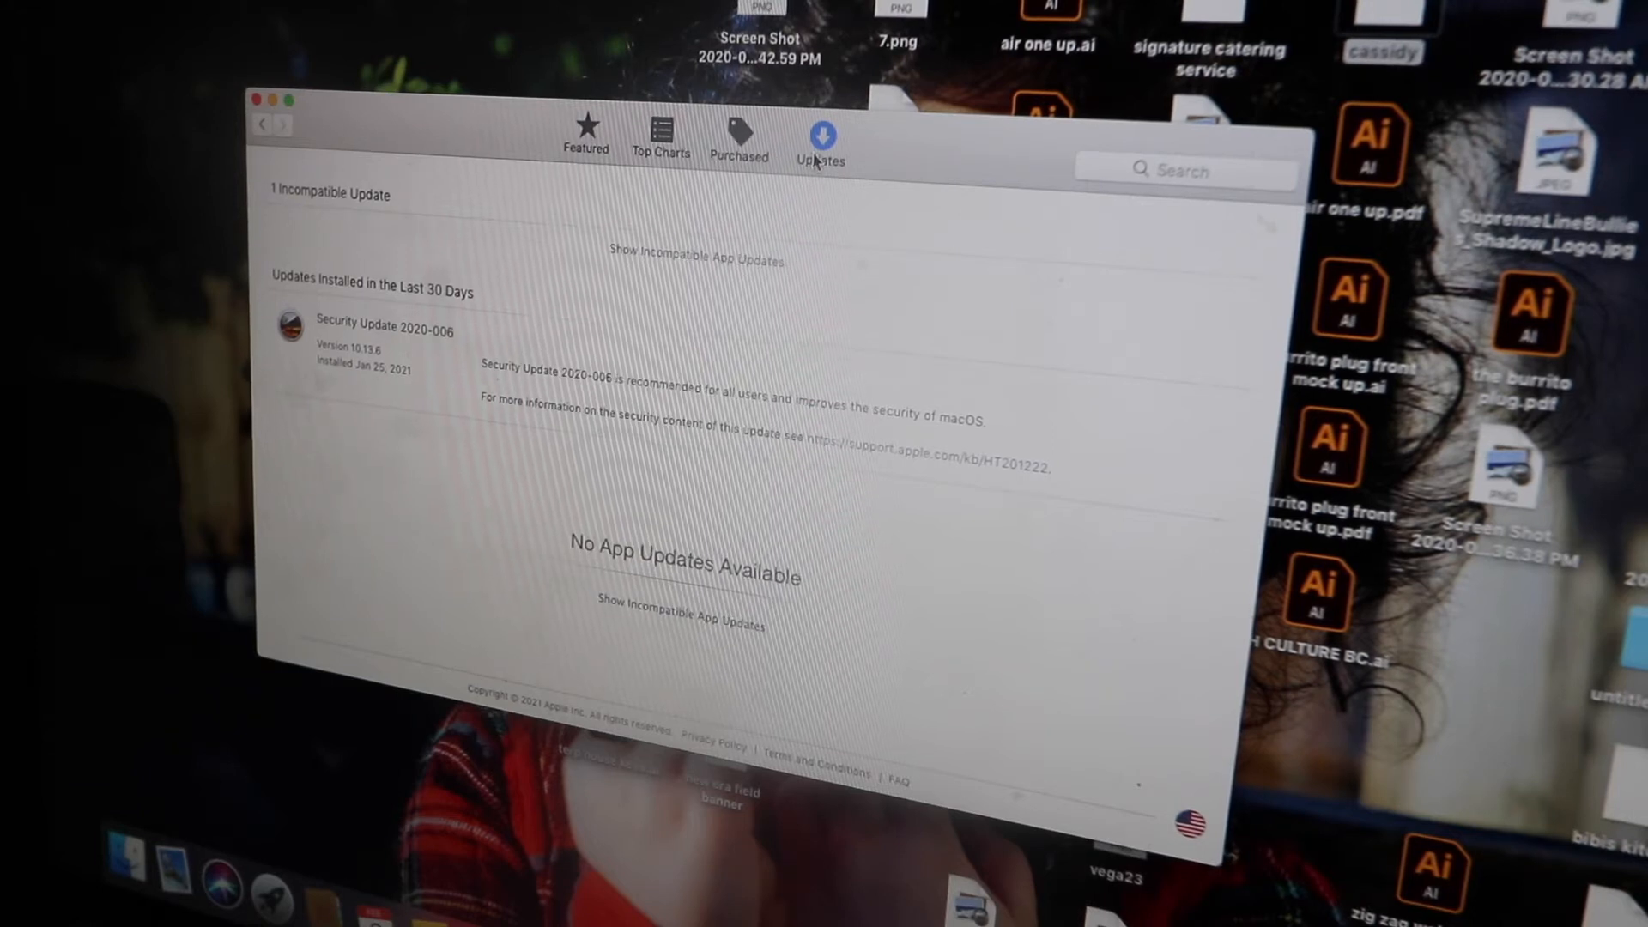
pyautogui.moveTo(278, 294)
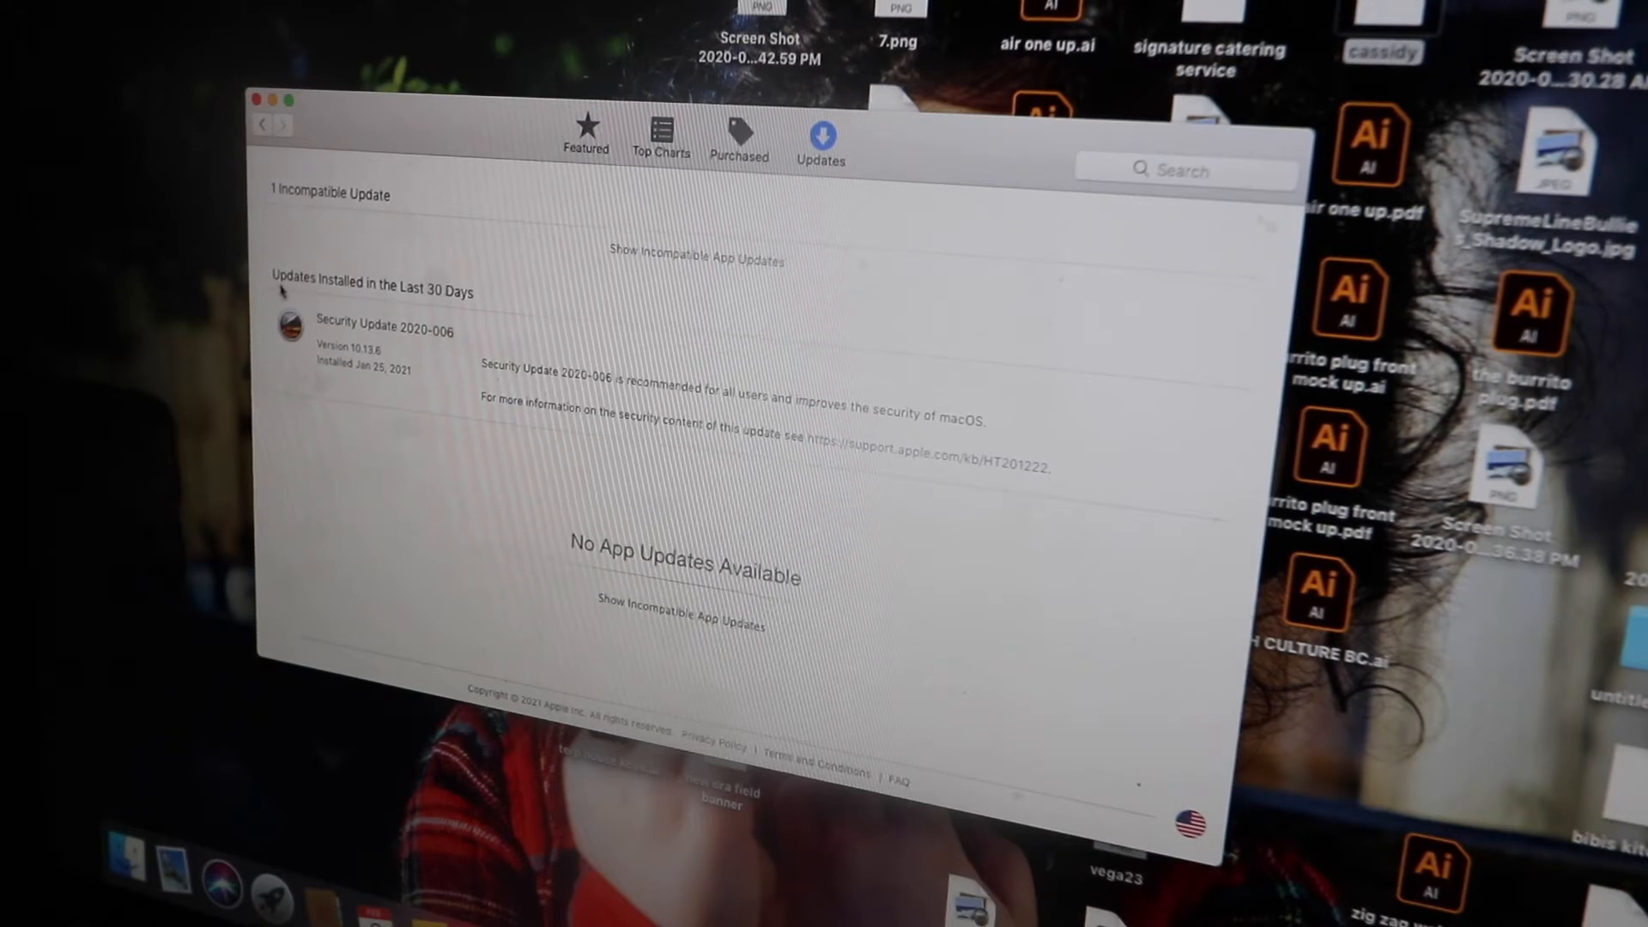
pyautogui.moveTo(478, 352)
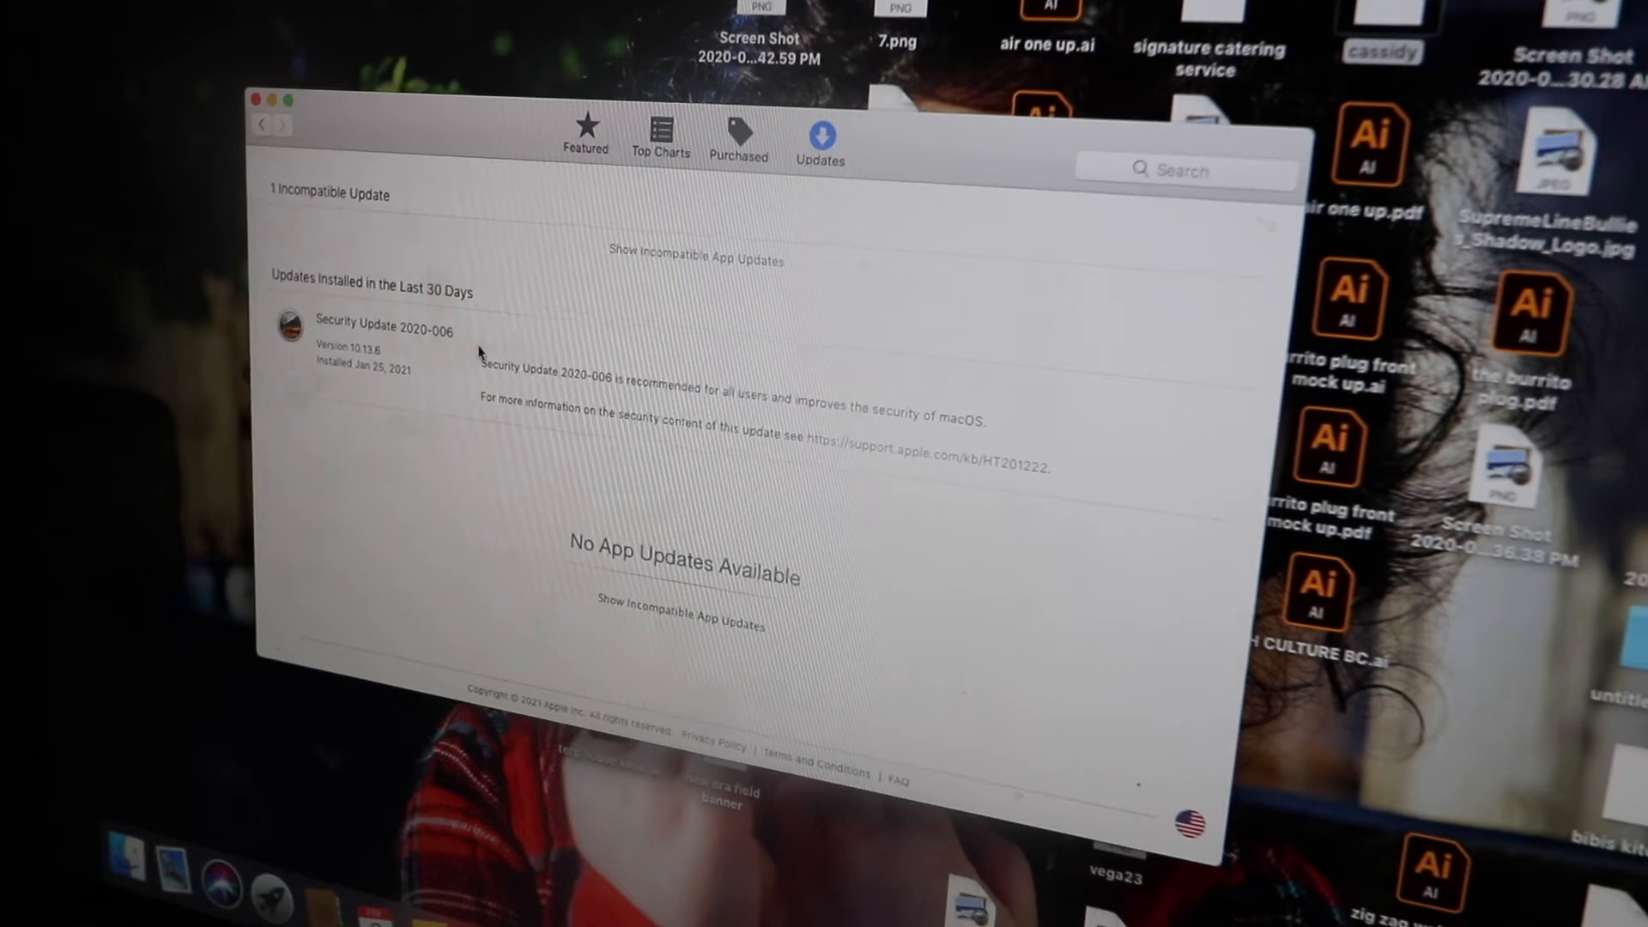
pyautogui.moveTo(347, 205)
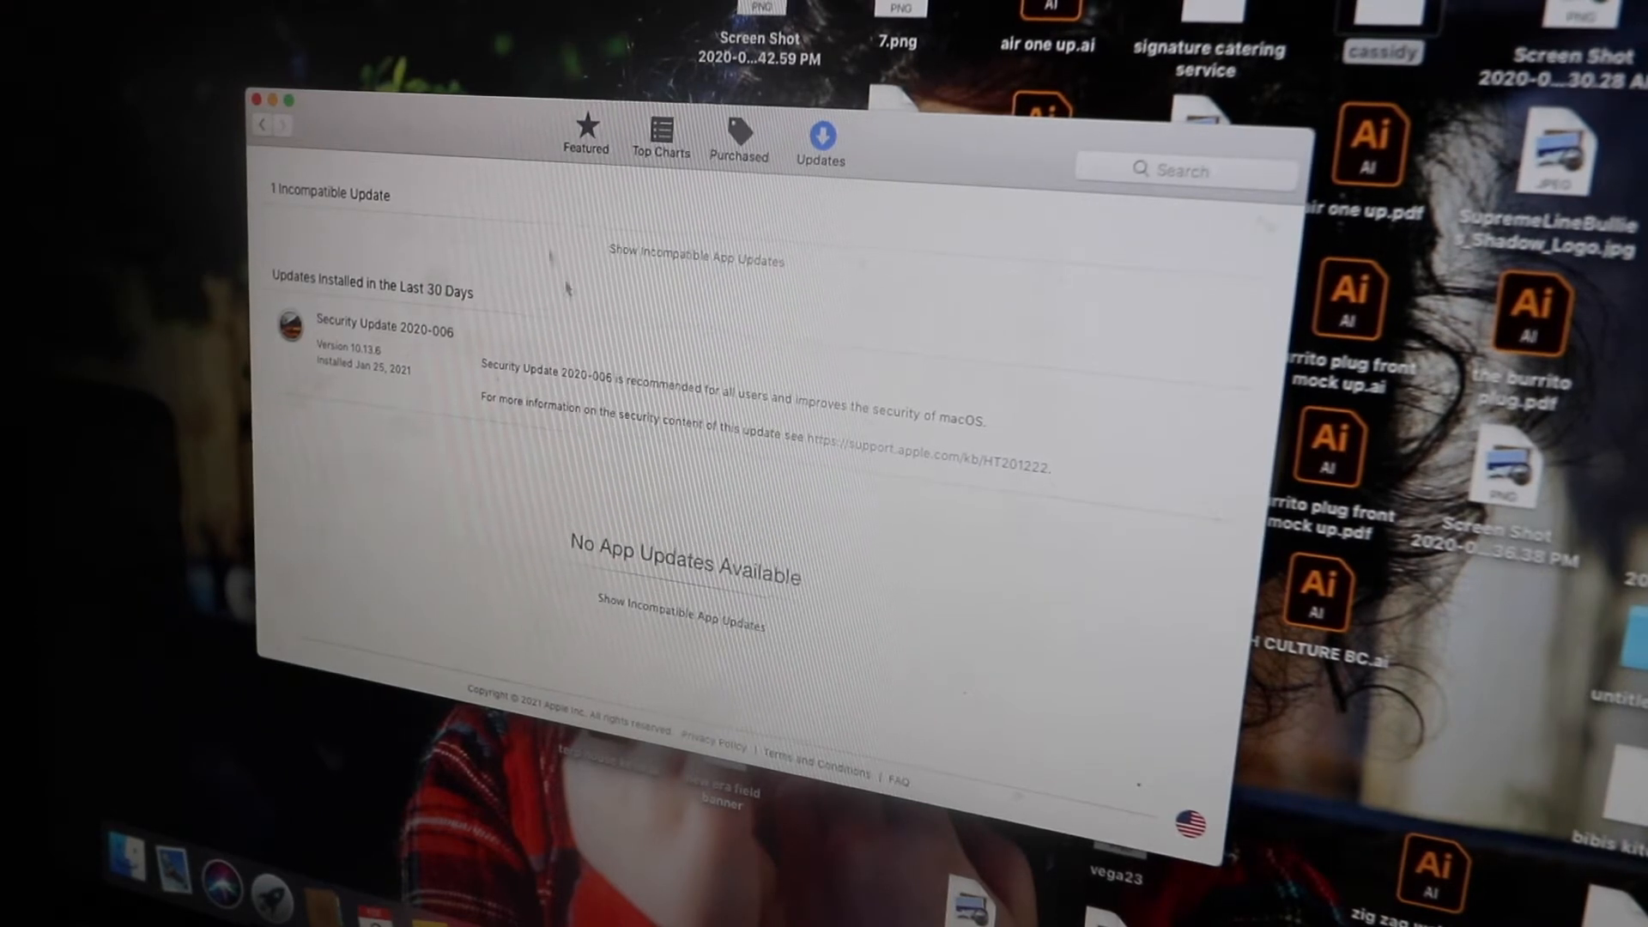
pyautogui.moveTo(389, 181)
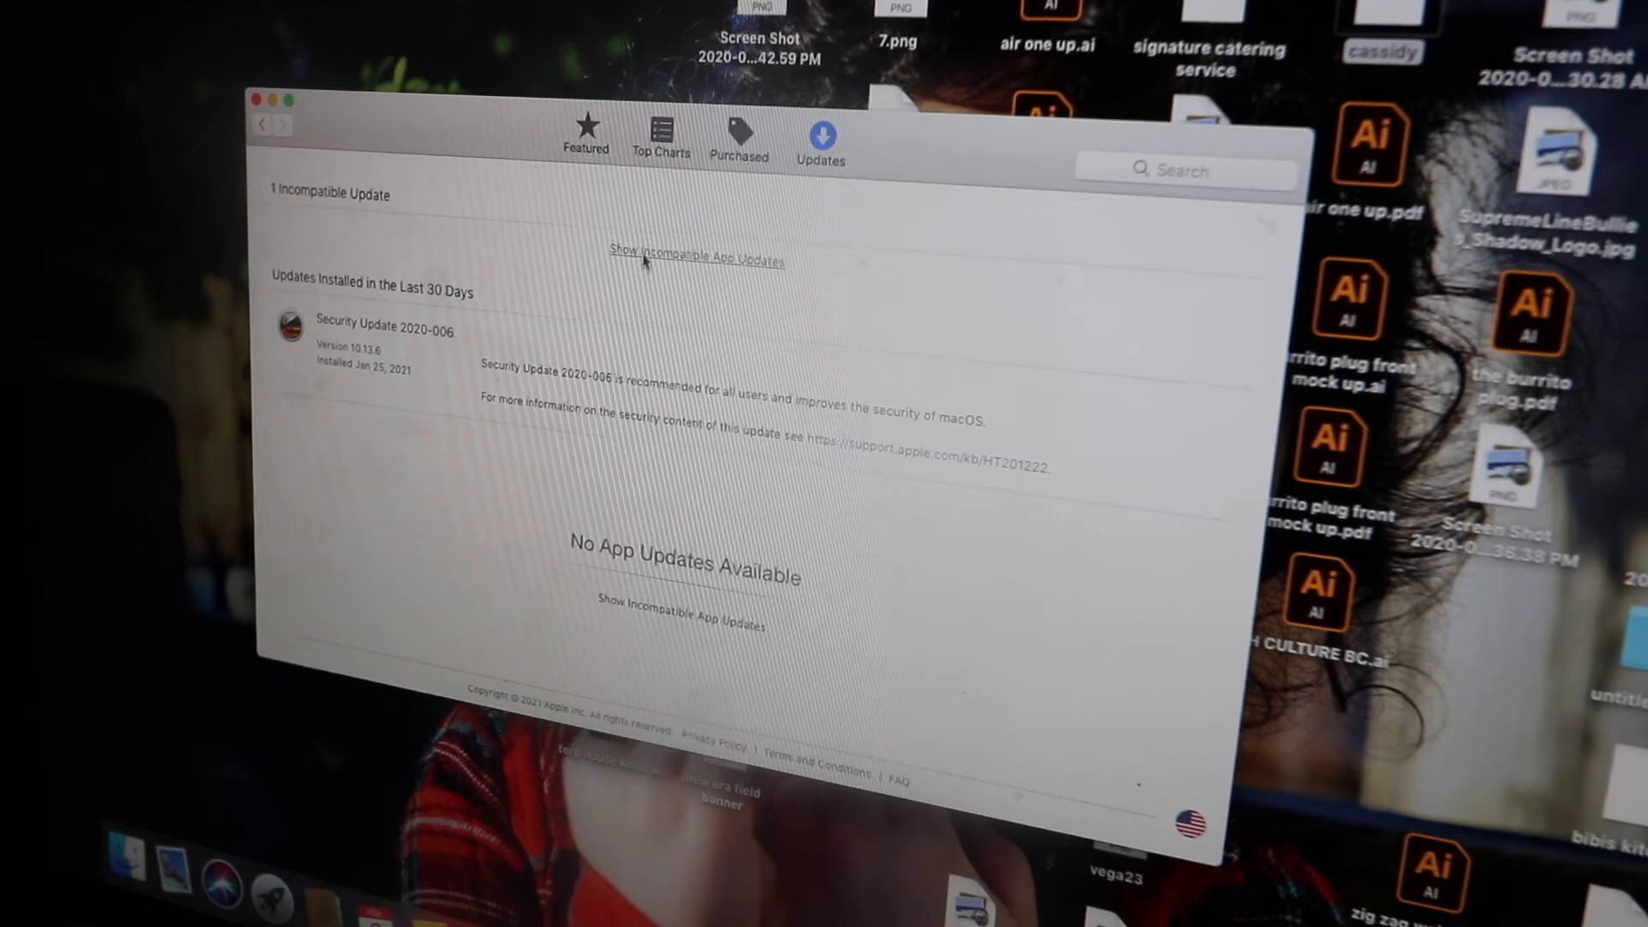
# Reveal the incompatible app updates and open iMovie's product page.
pyautogui.click(696, 259)
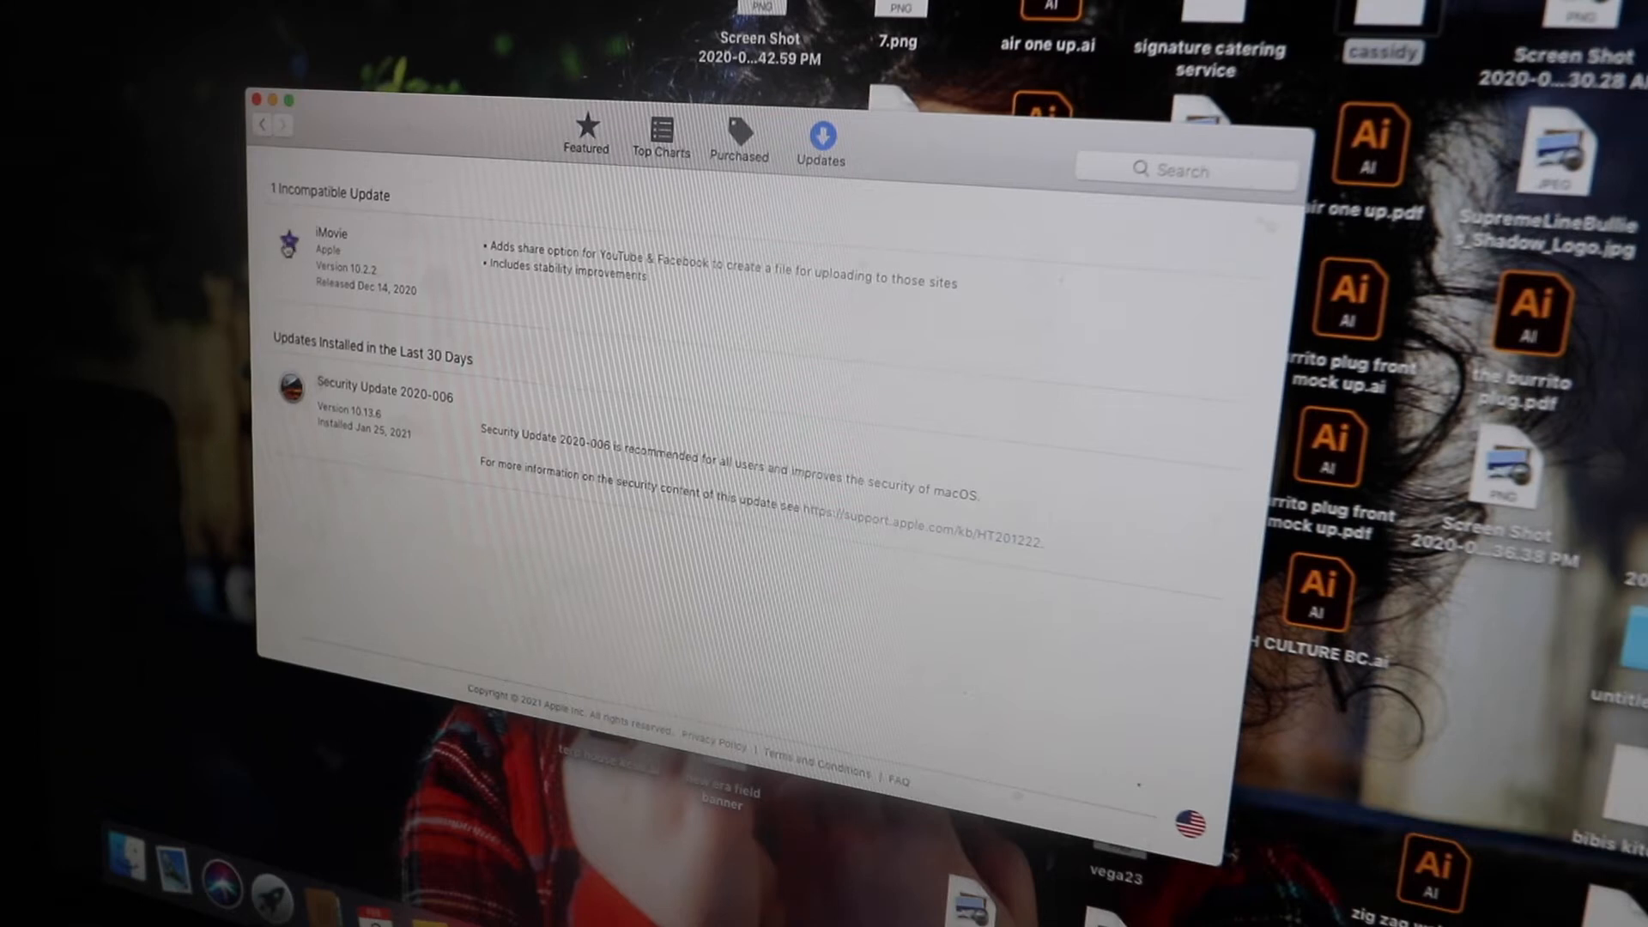
pyautogui.click(329, 233)
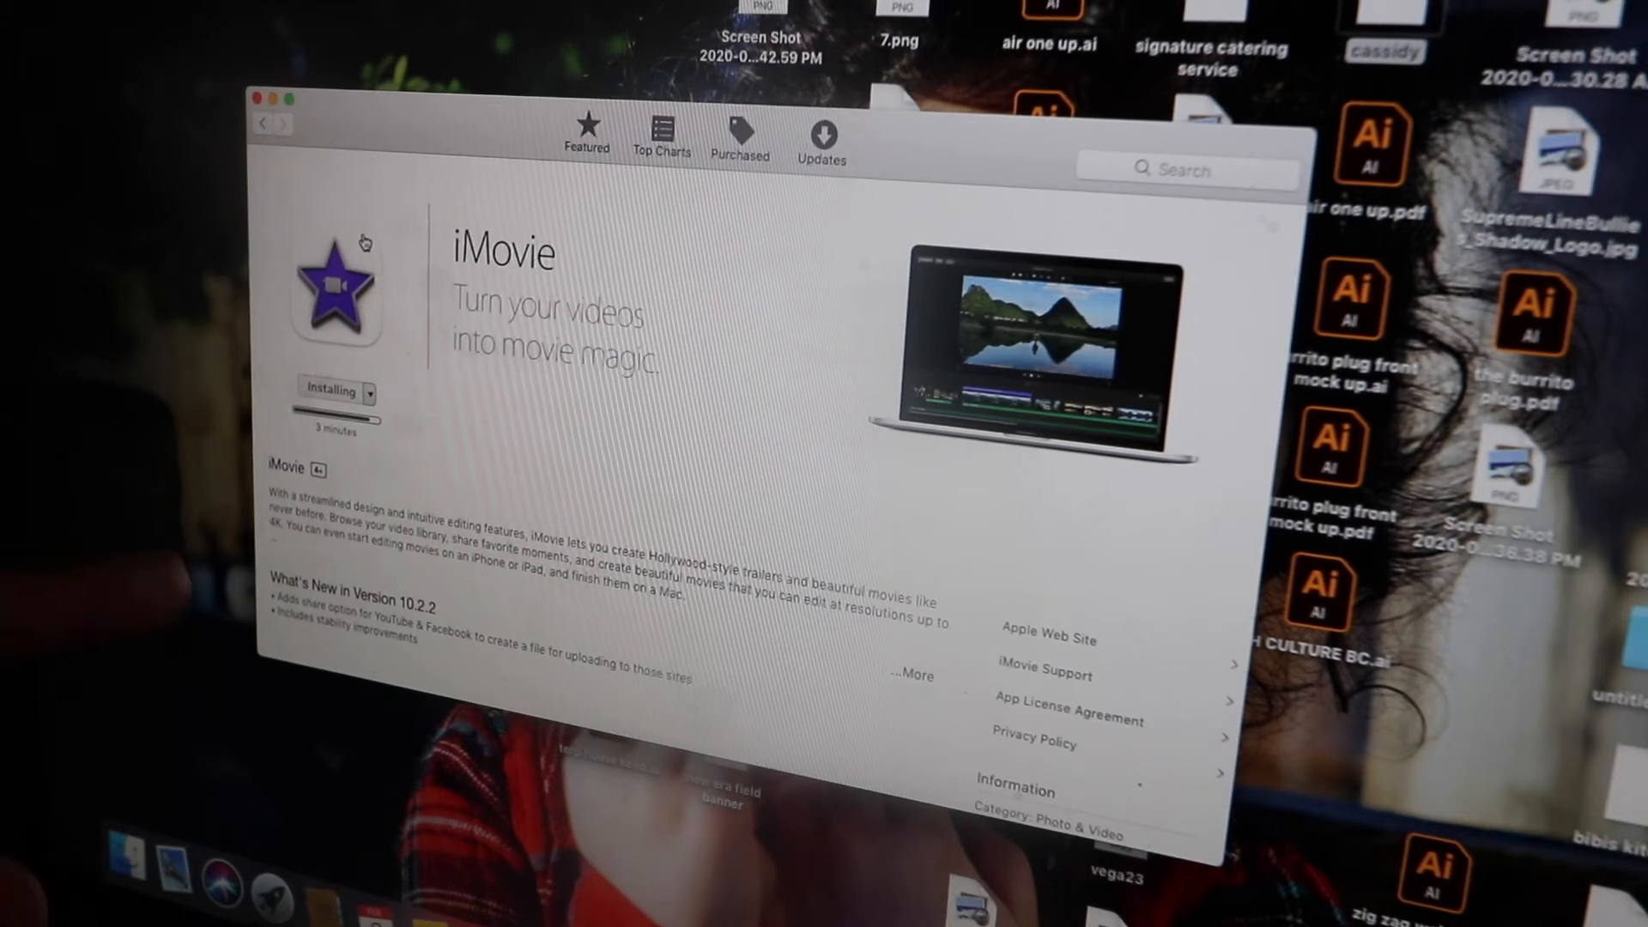
# Search the store for 'i movies' using the 'i m' suggestion.
pyautogui.click(1188, 169)
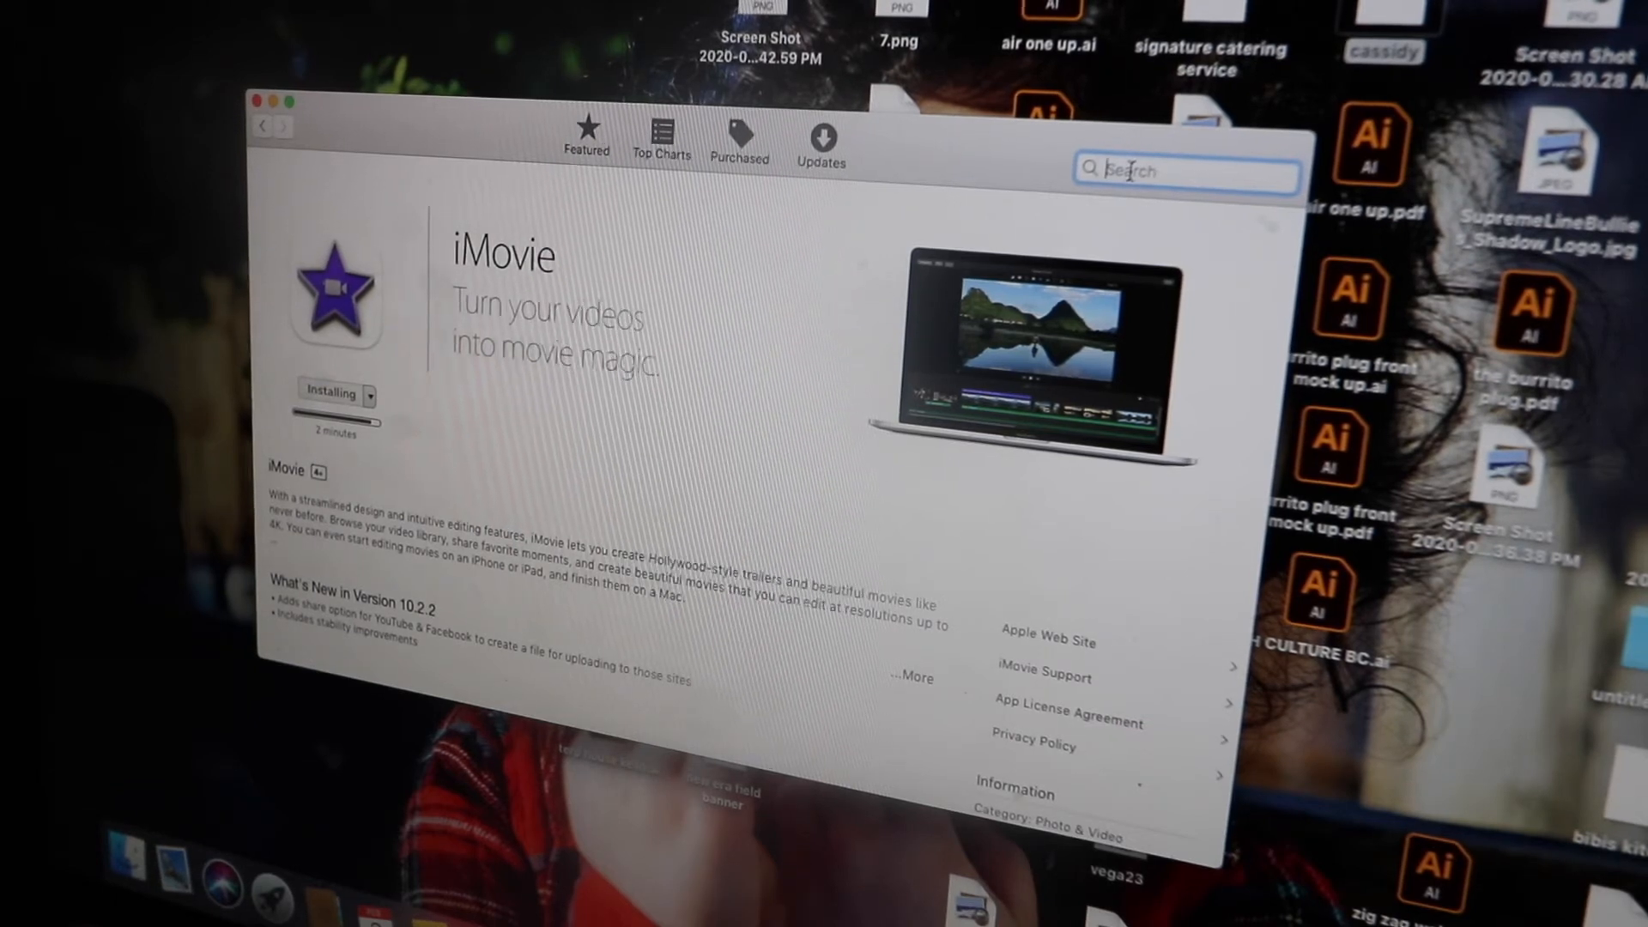
pyautogui.write('i m')
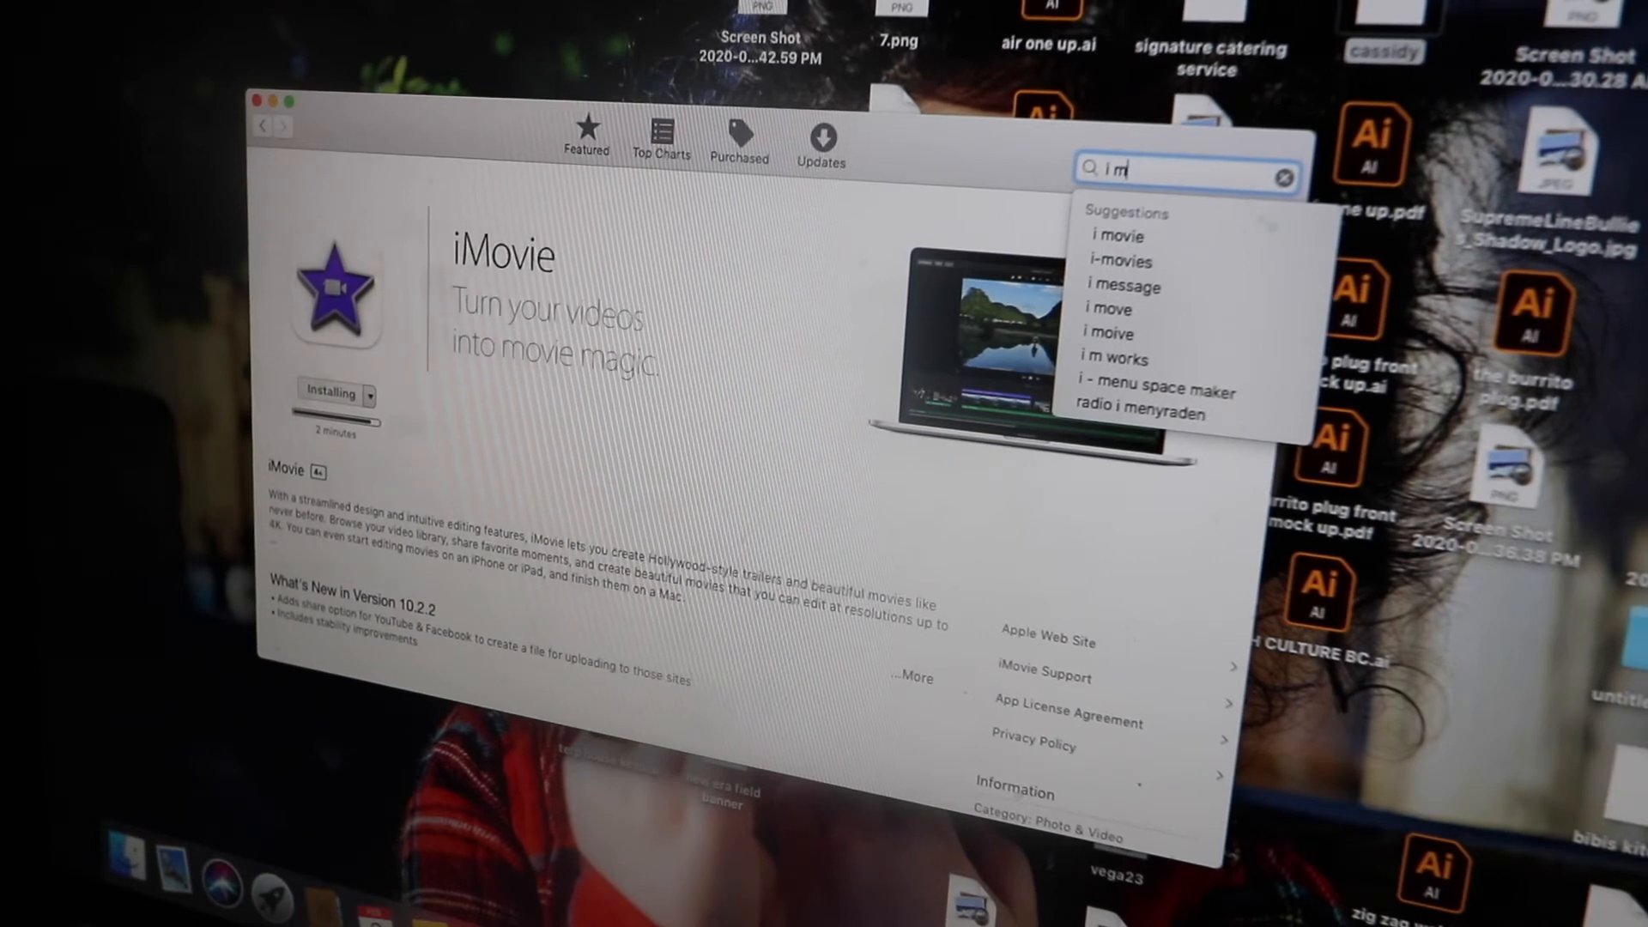
pyautogui.click(1120, 261)
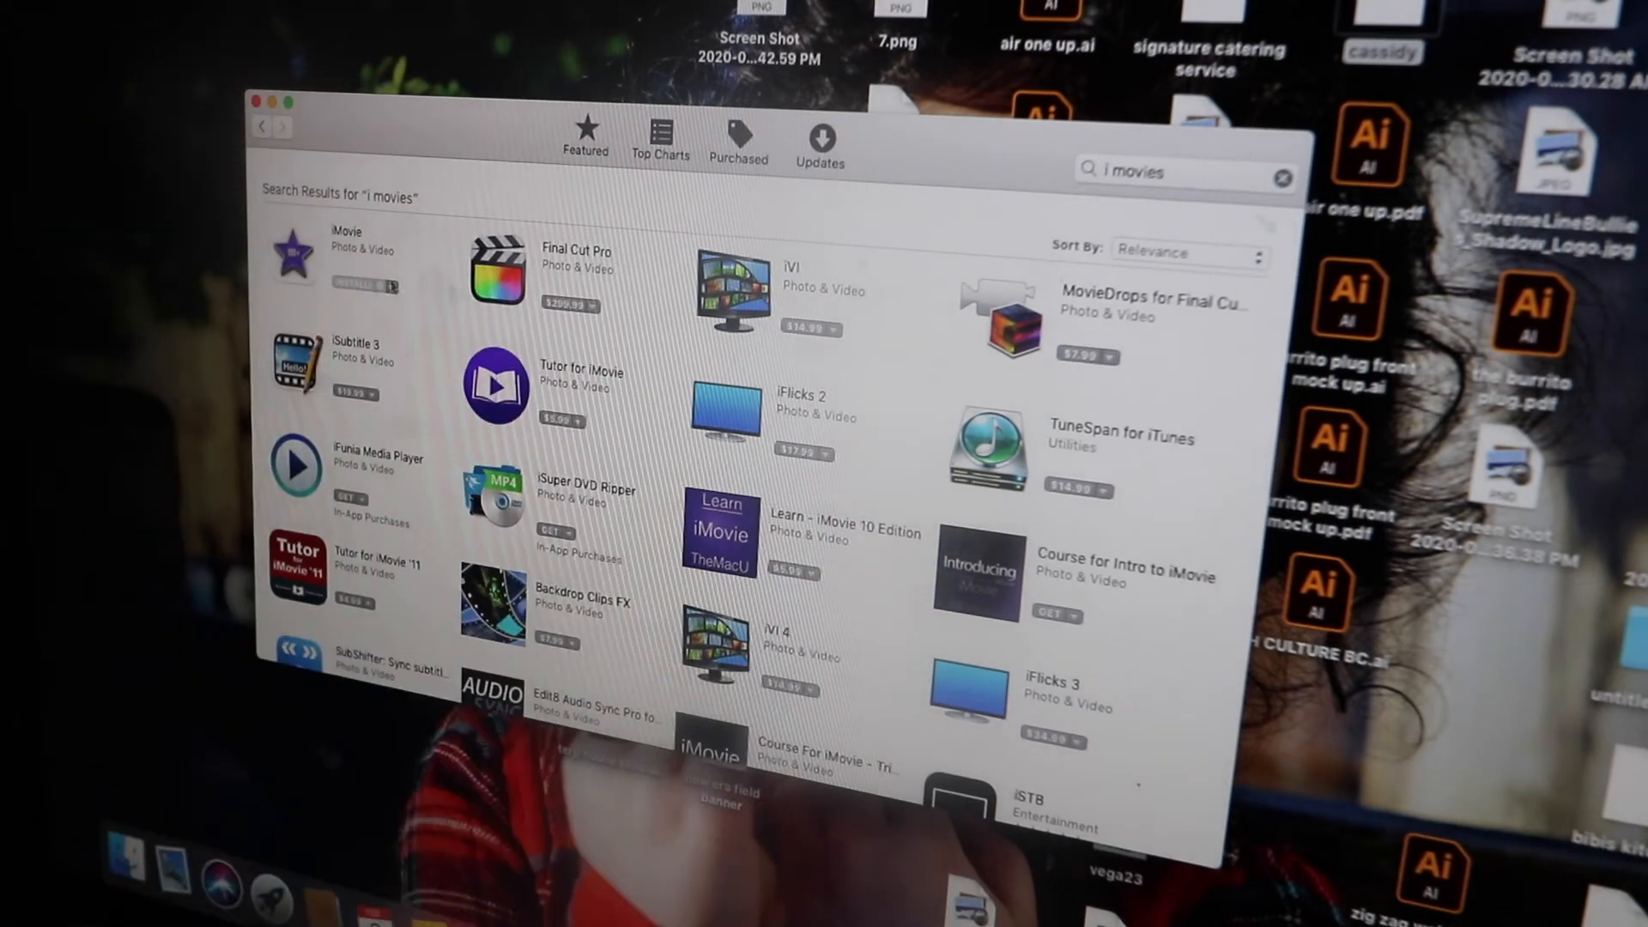
# Return to Updates and open the incompatible iMovie update's page.
pyautogui.click(819, 137)
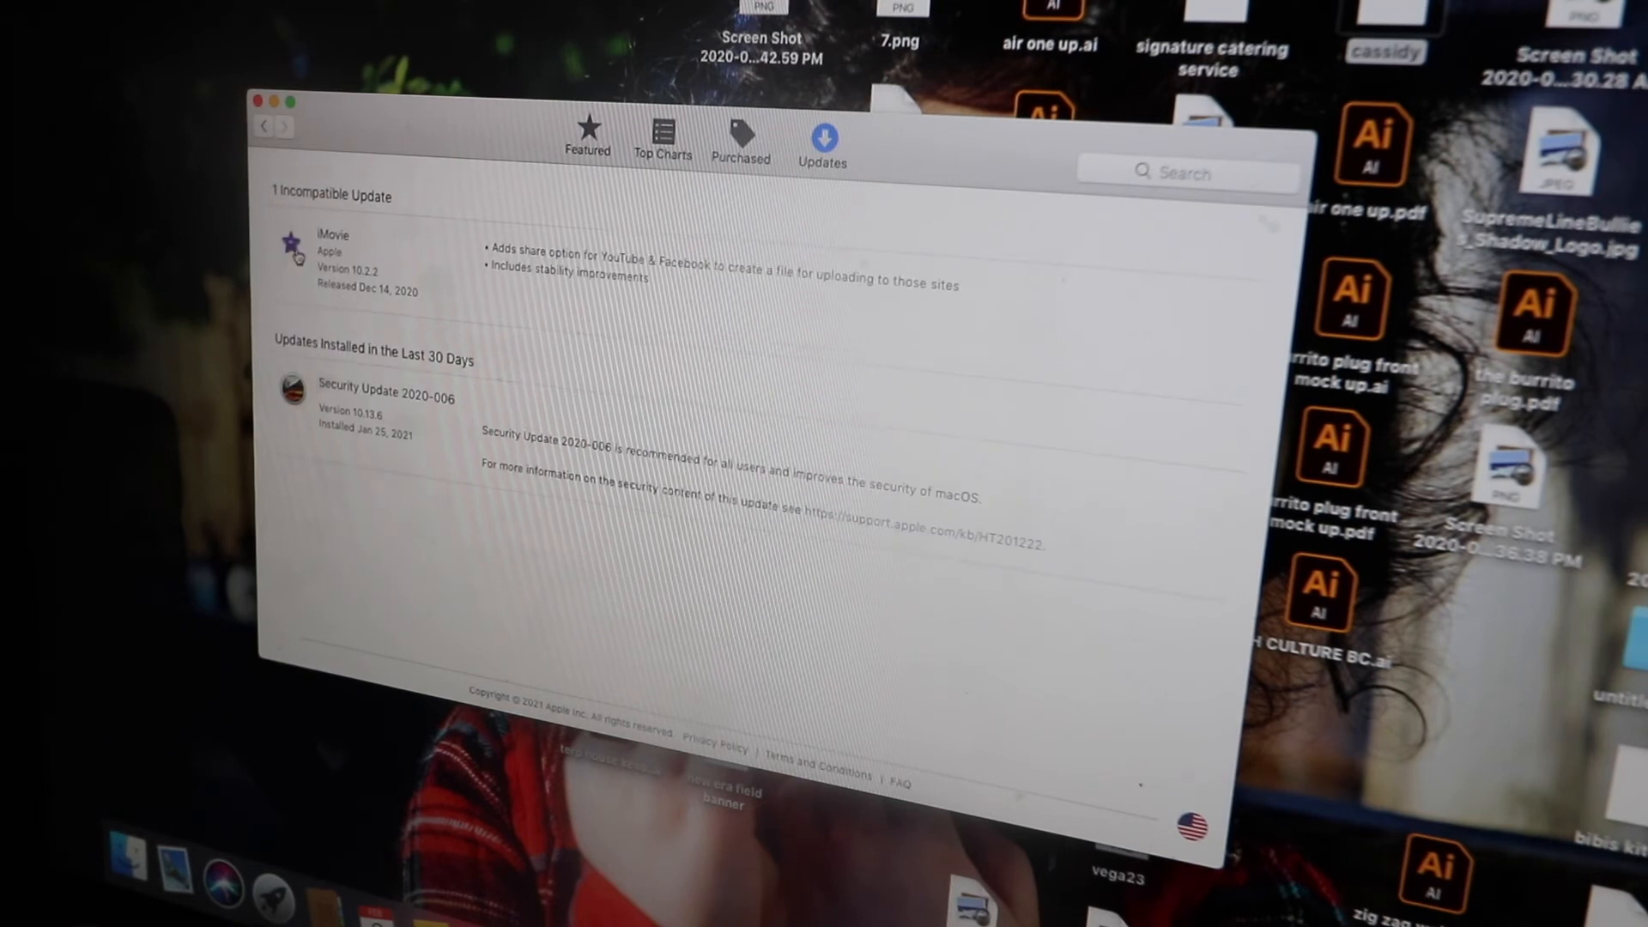
pyautogui.click(332, 241)
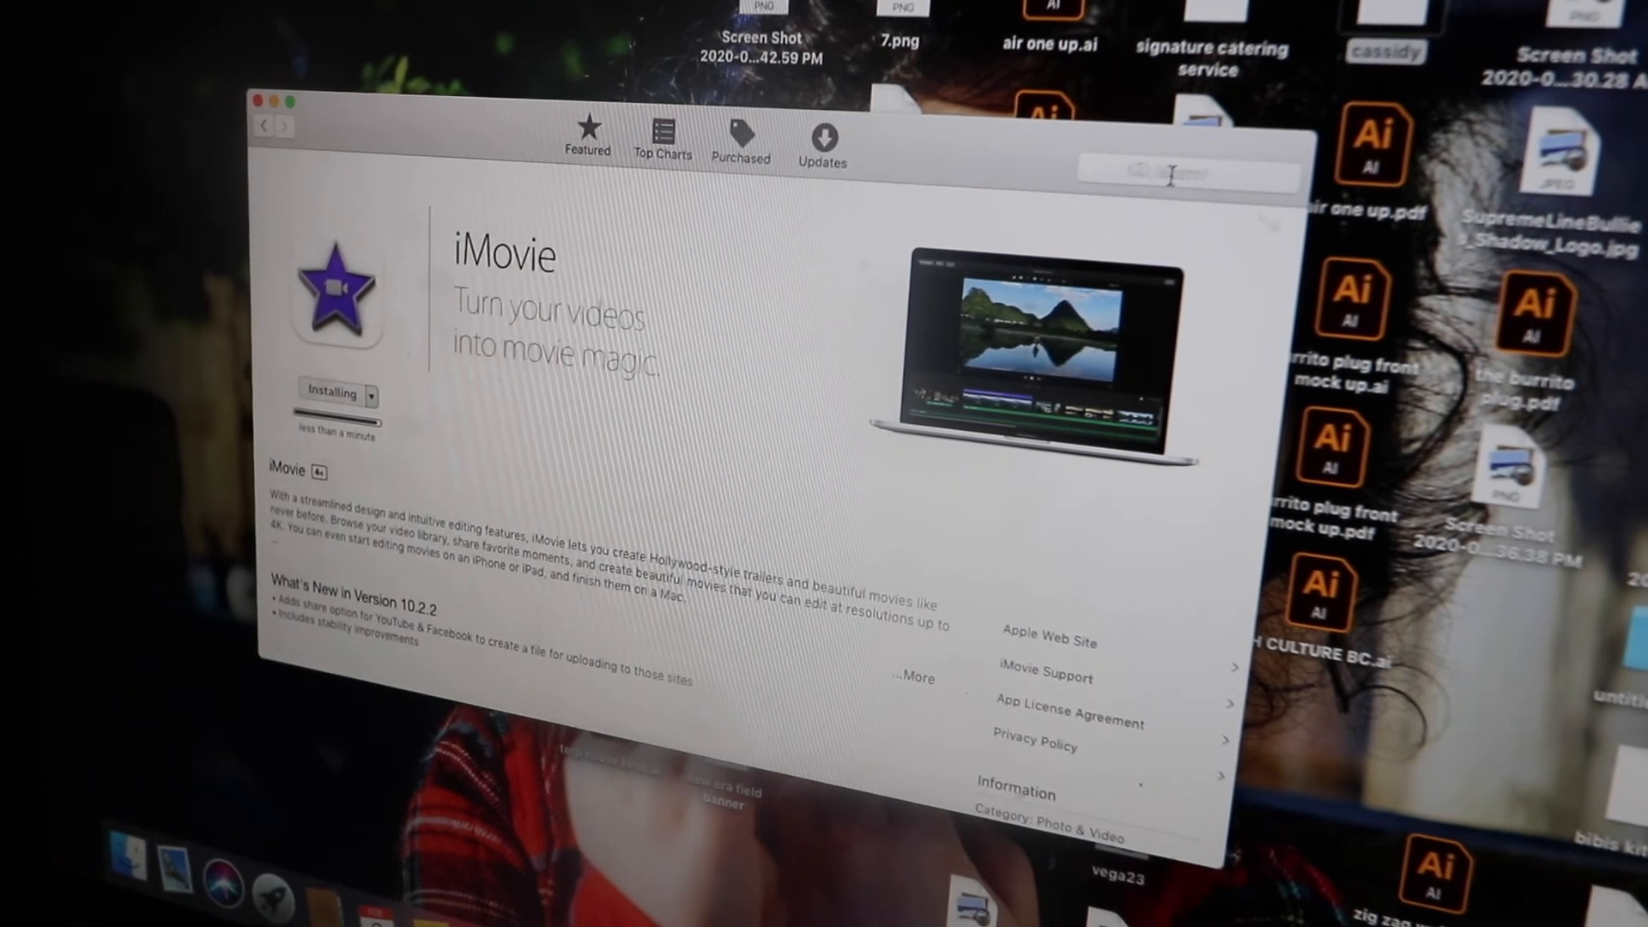
pyautogui.click(1188, 171)
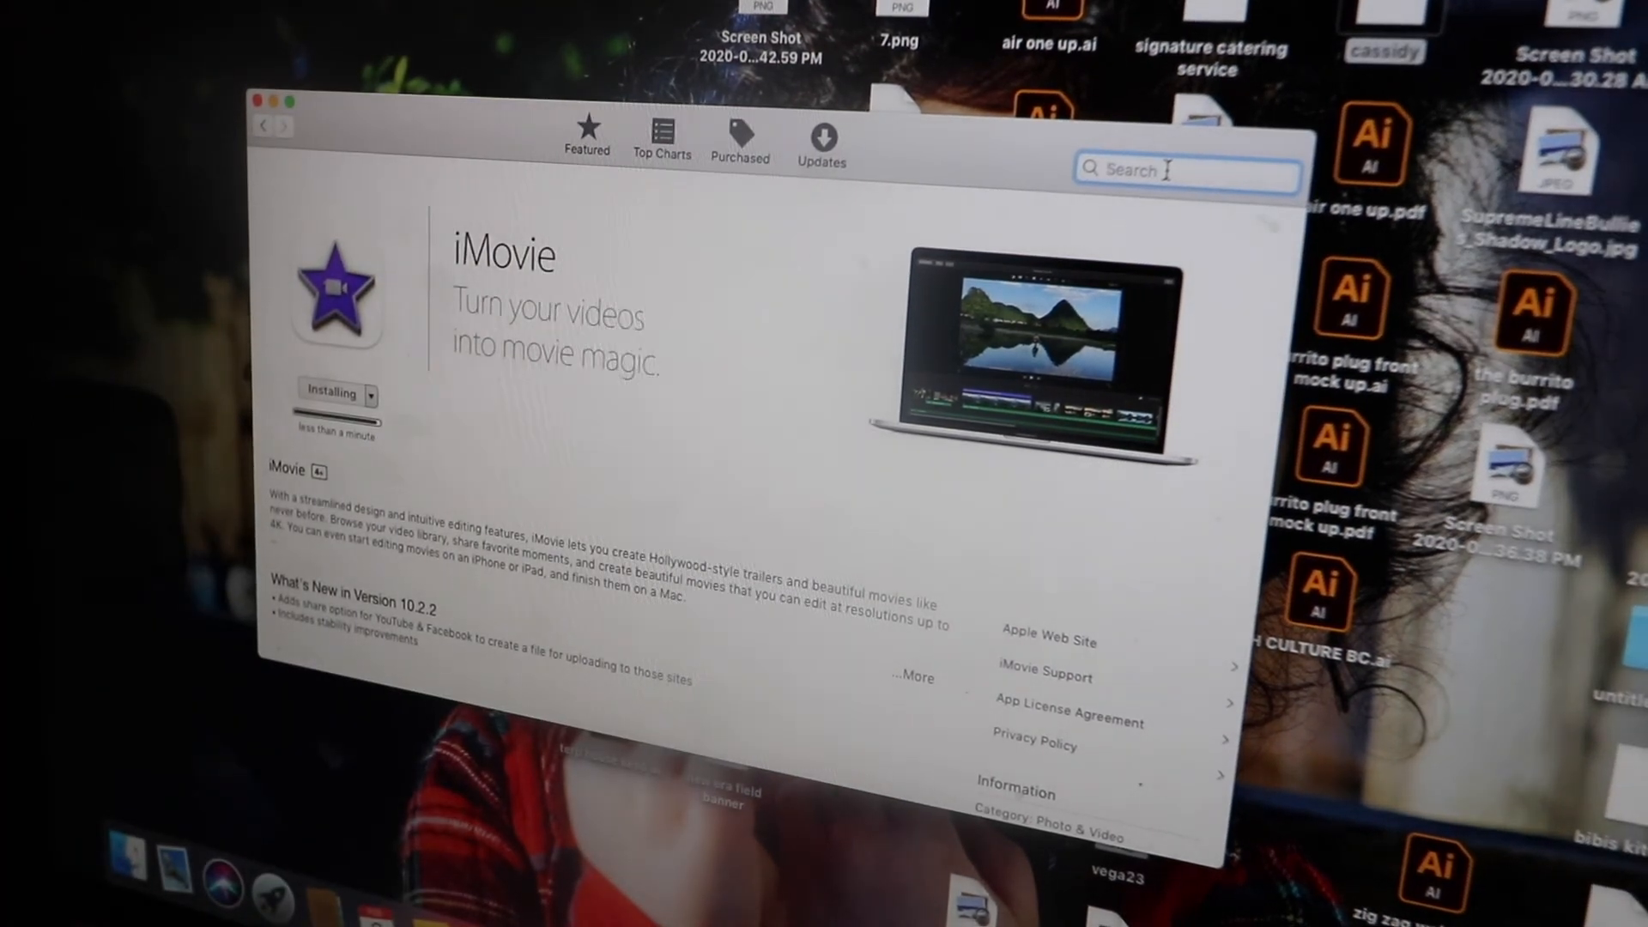
pyautogui.moveTo(730, 224)
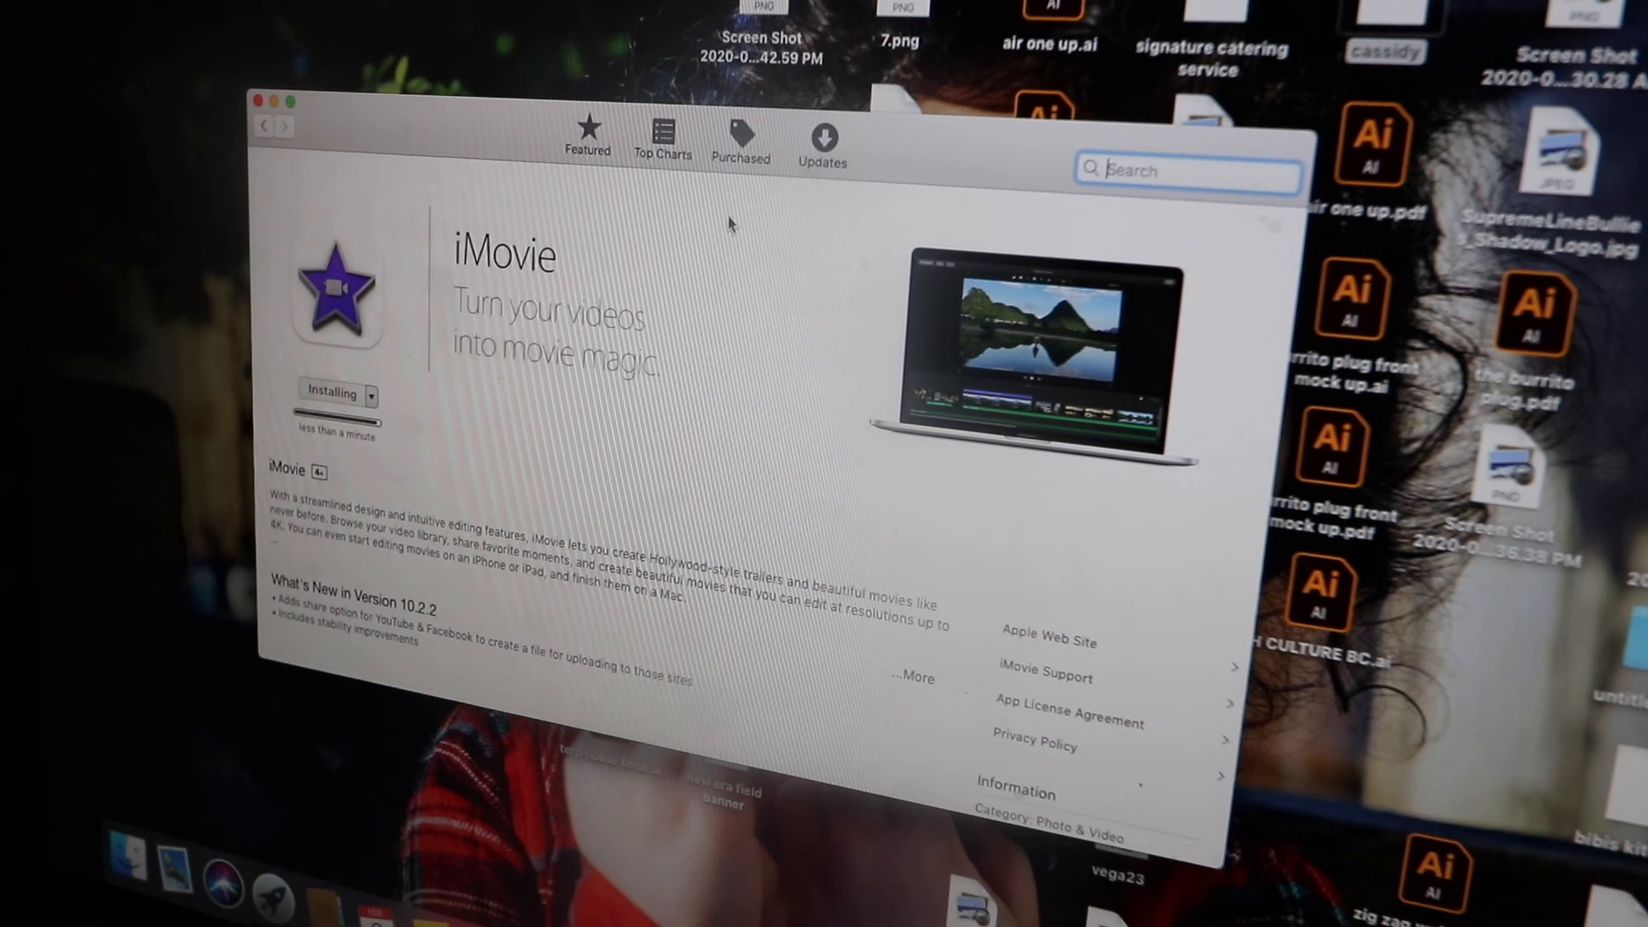